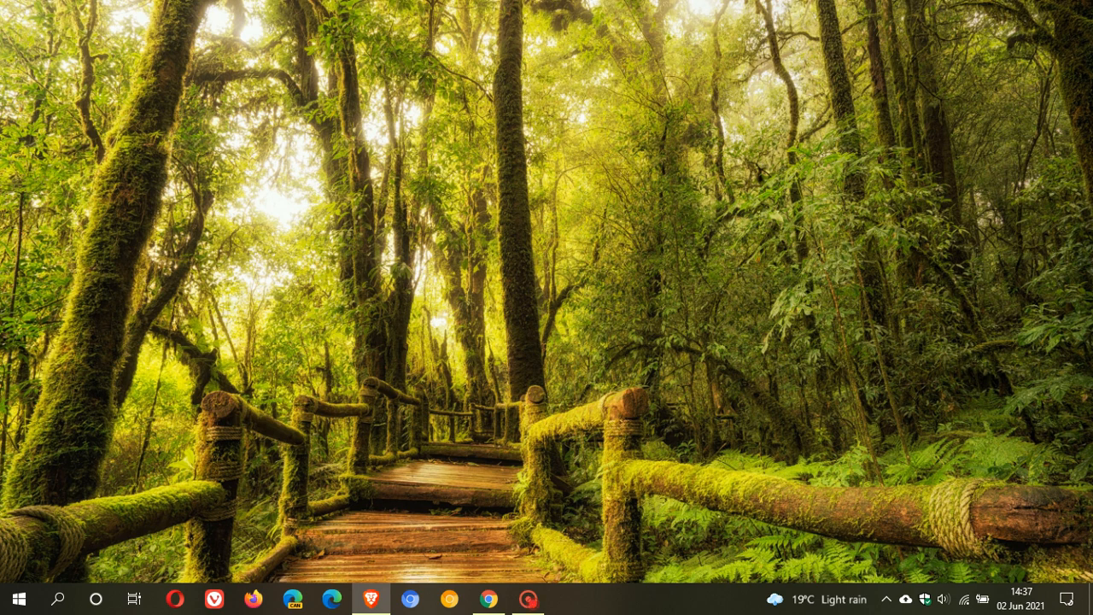
mouse_move(507, 582)
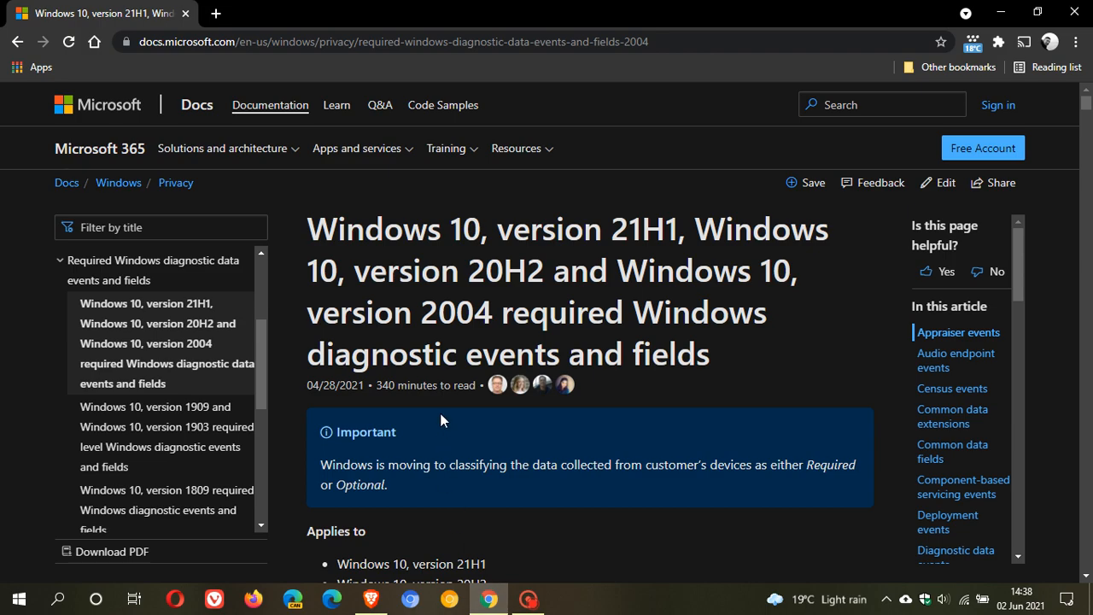
scroll("down", 3)
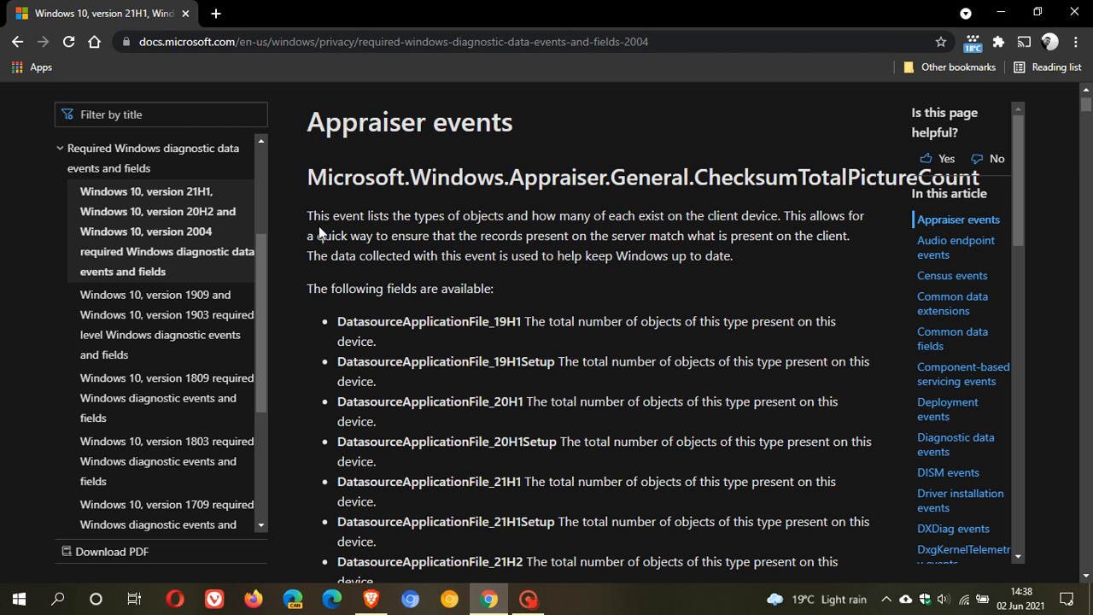
mouse_move(437, 235)
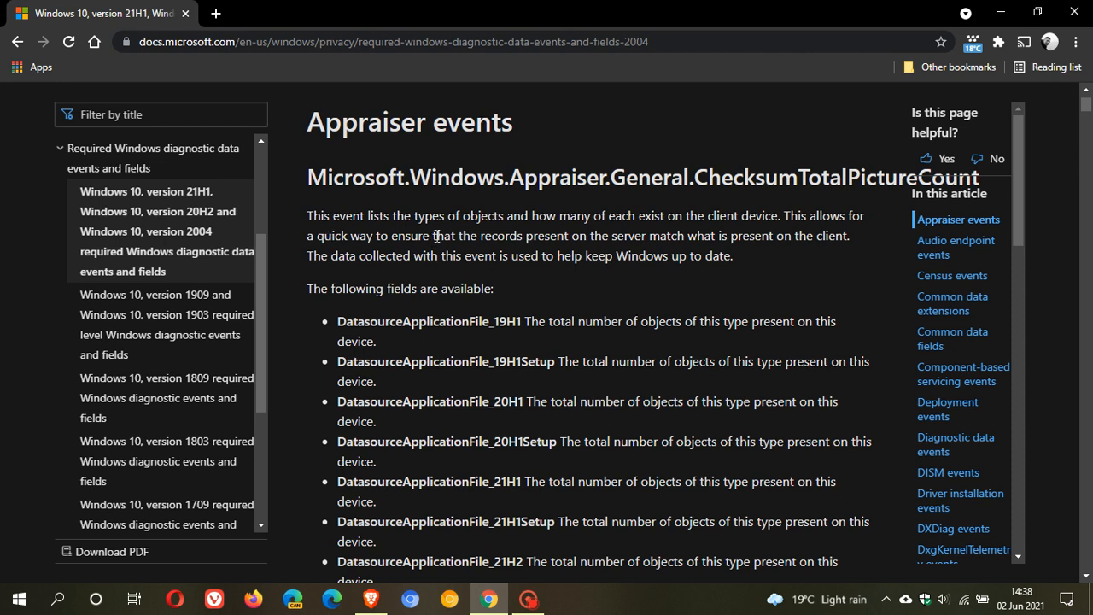
mouse_move(615, 236)
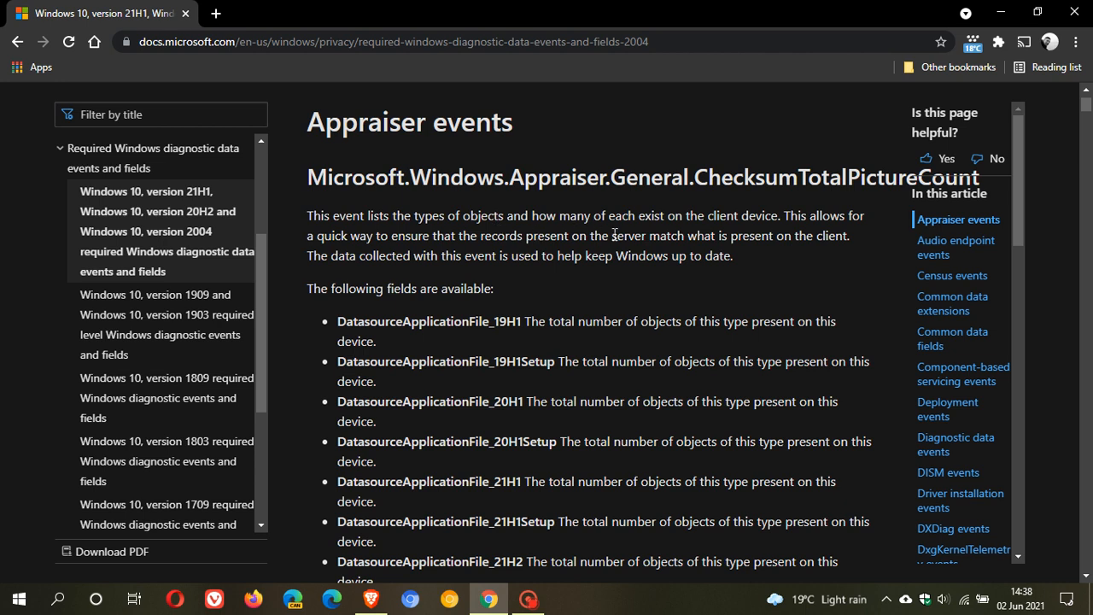
mouse_move(762, 231)
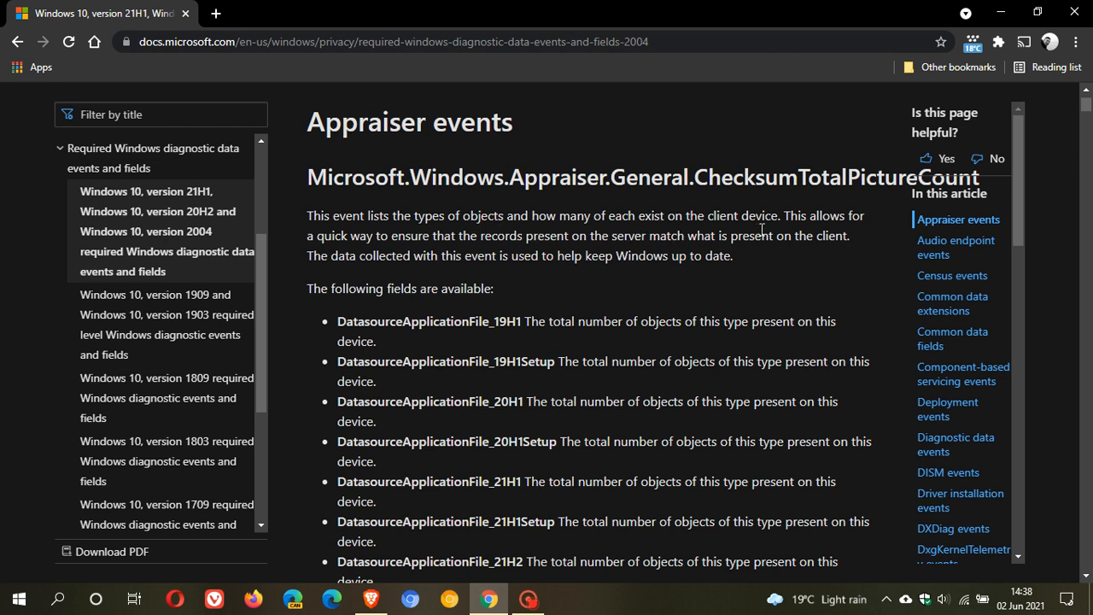
mouse_move(817, 270)
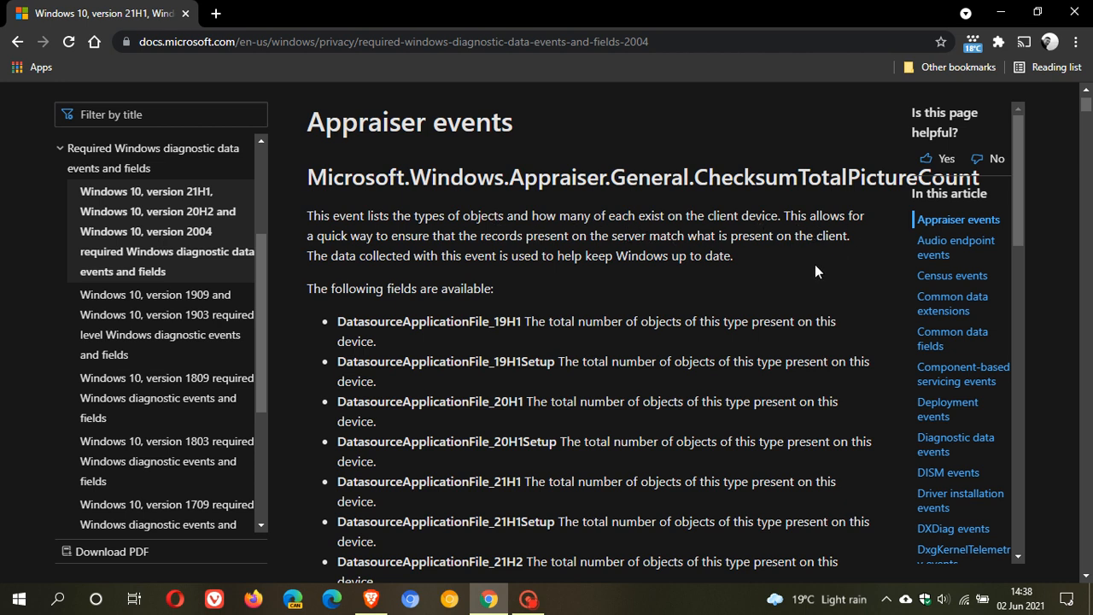
mouse_move(593, 248)
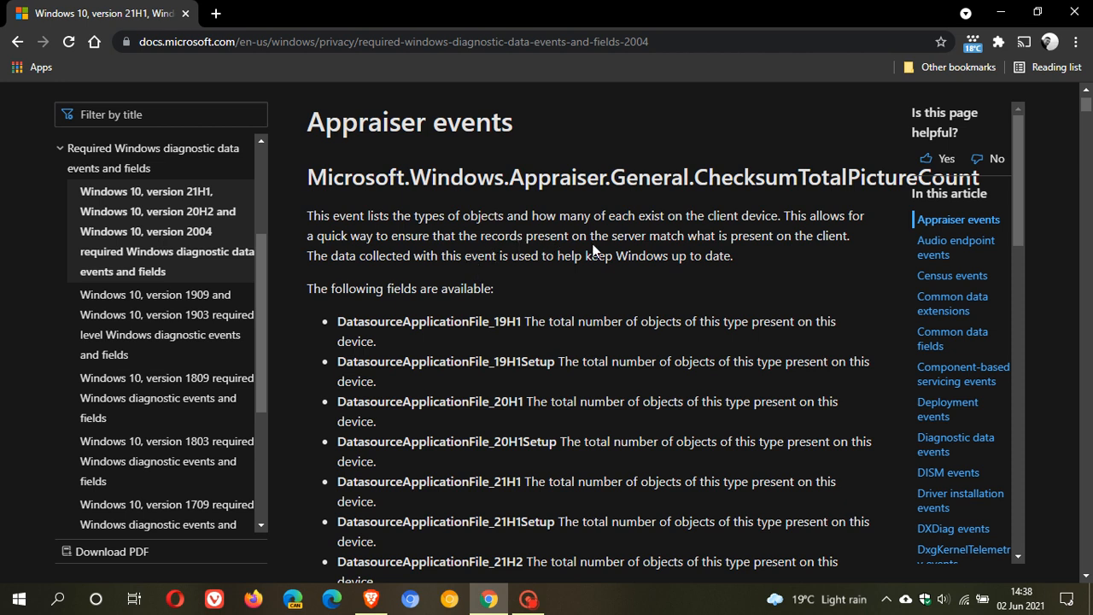
mouse_move(834, 256)
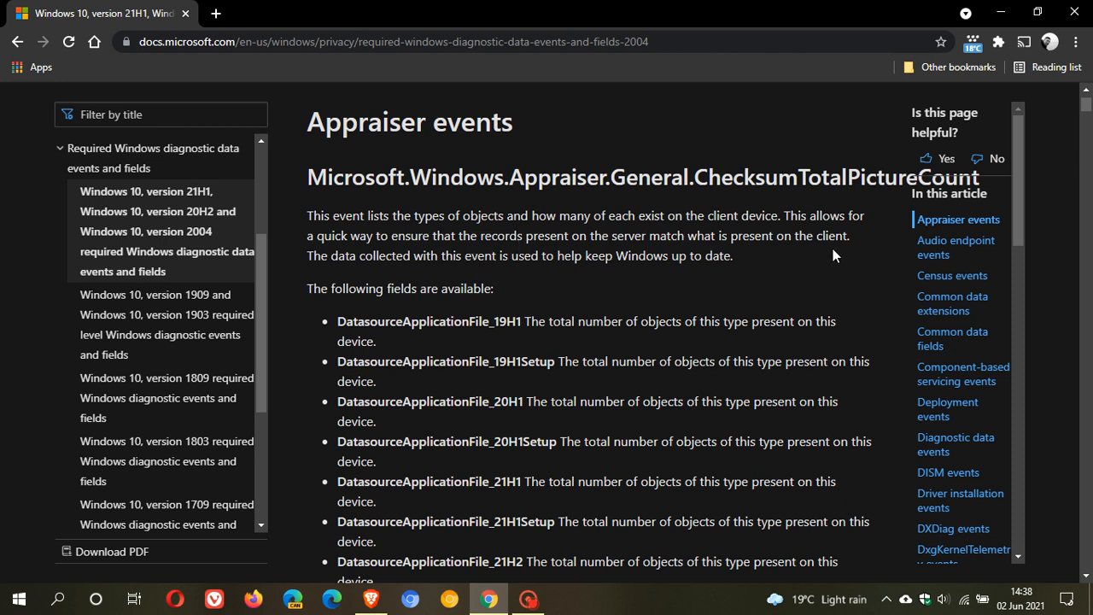
mouse_move(408, 278)
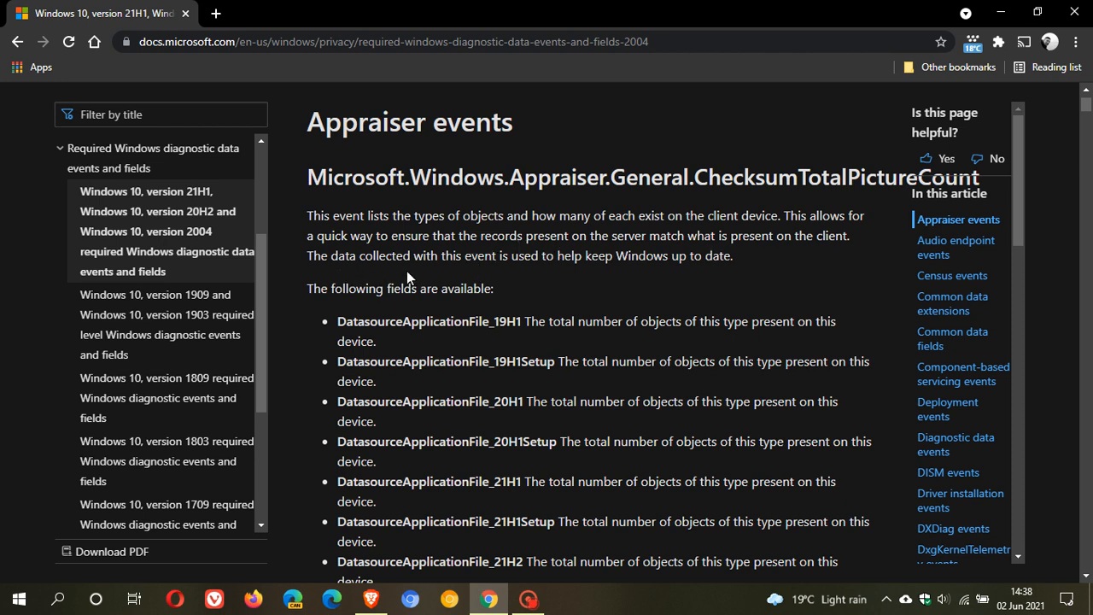
mouse_move(581, 276)
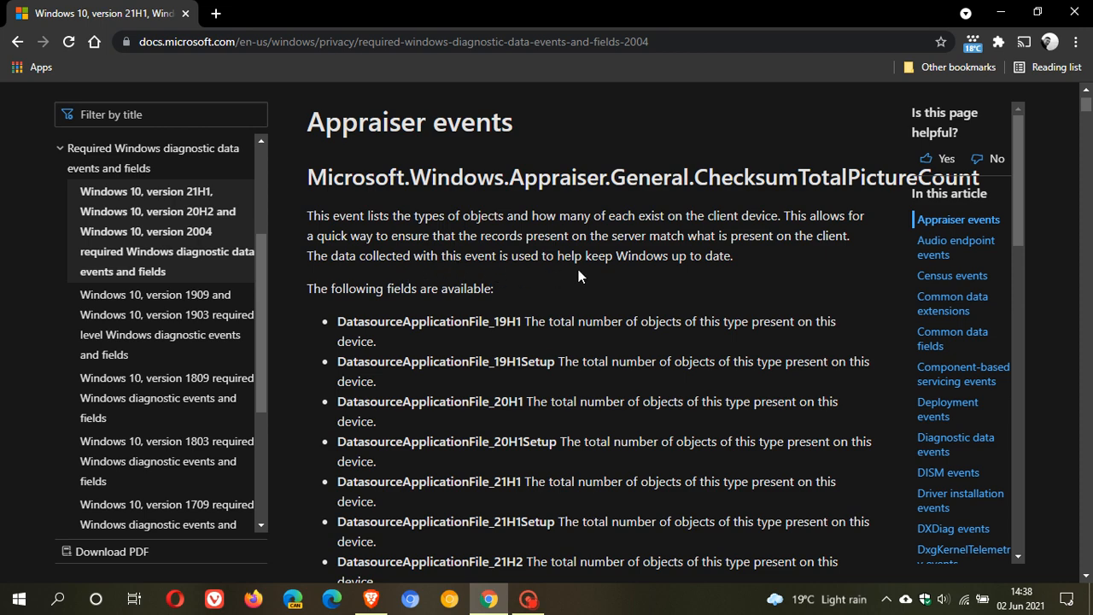
mouse_move(761, 278)
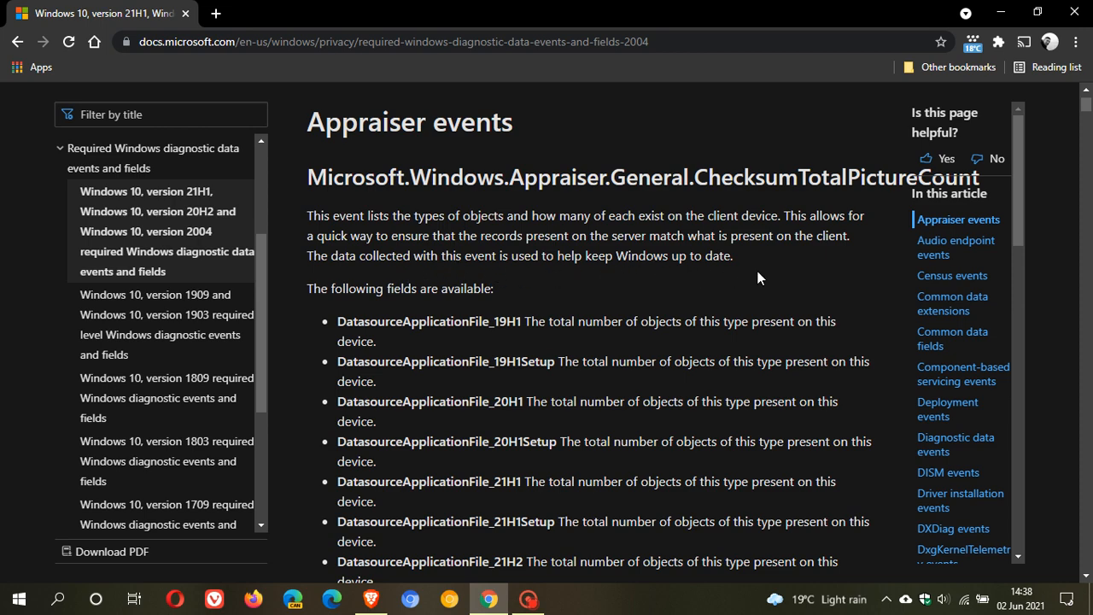
scroll("down", 3)
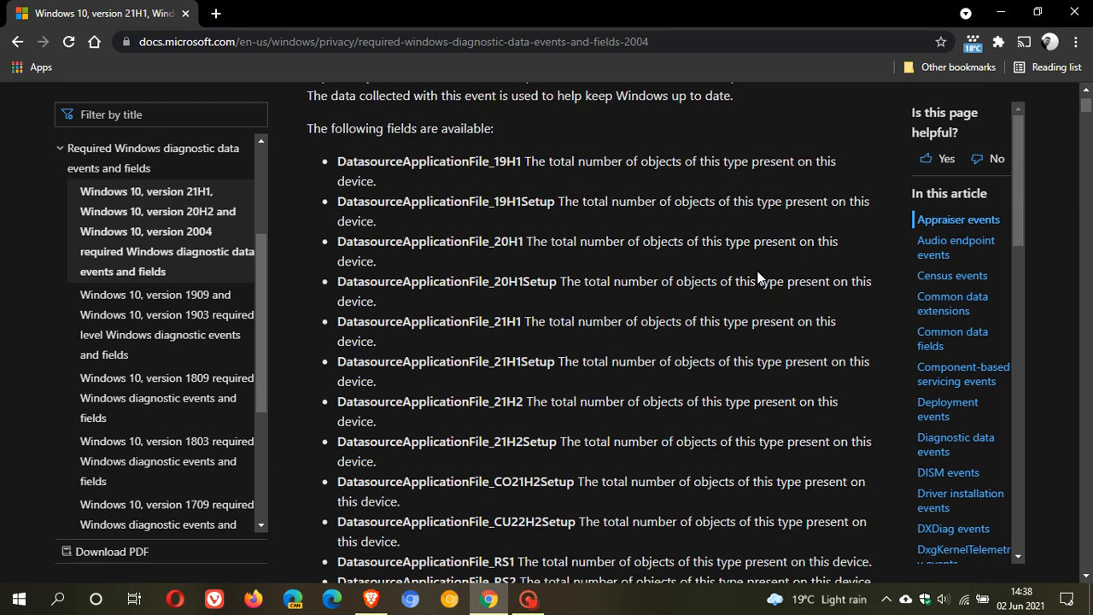
scroll("down", 3)
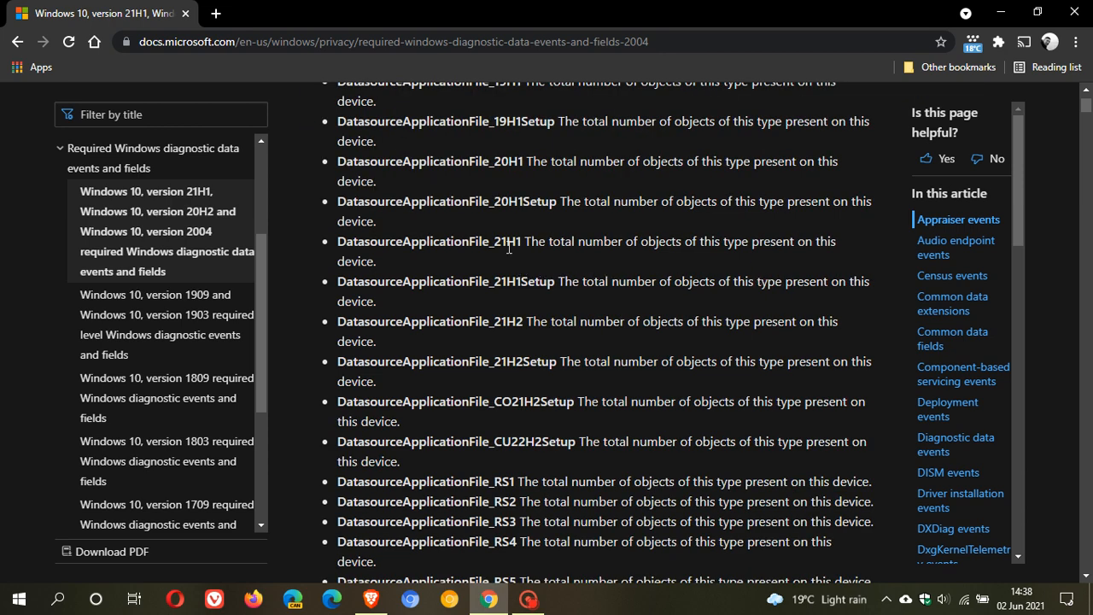
mouse_move(520, 275)
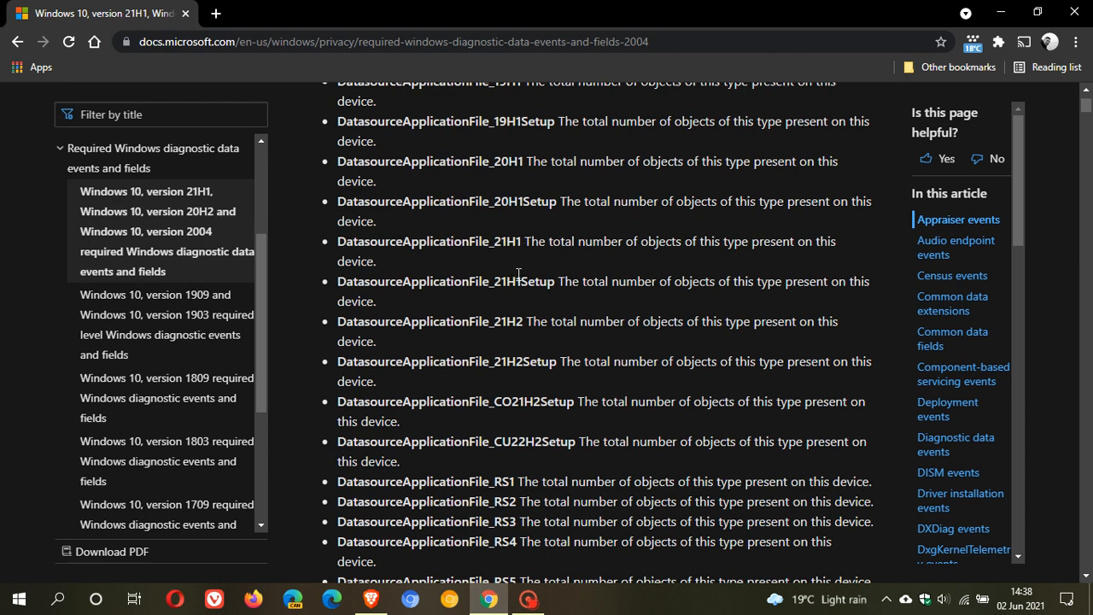
mouse_move(563, 282)
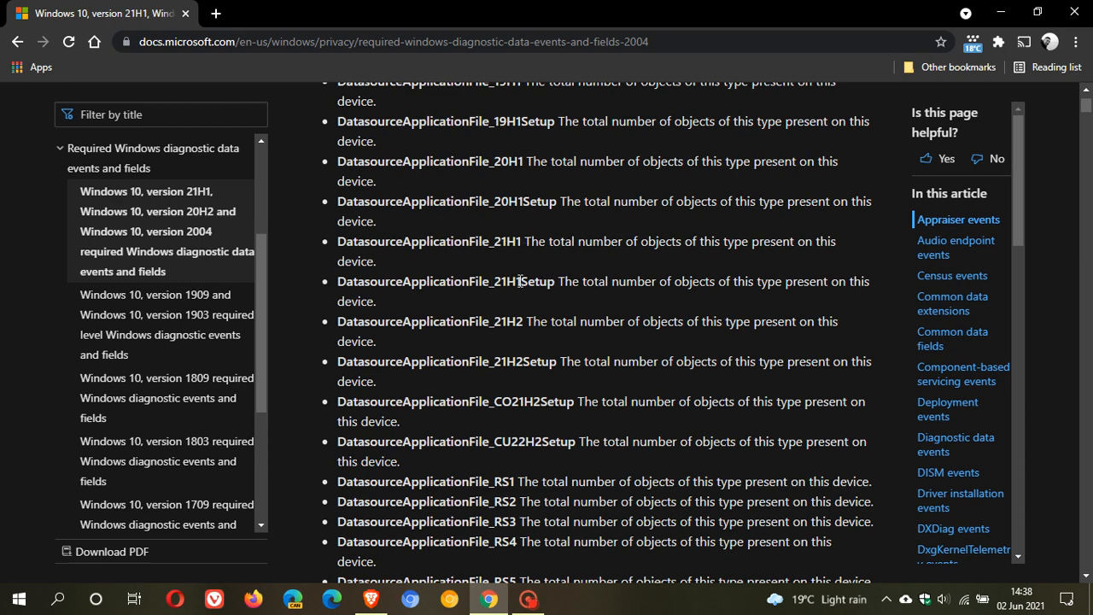
mouse_move(547, 285)
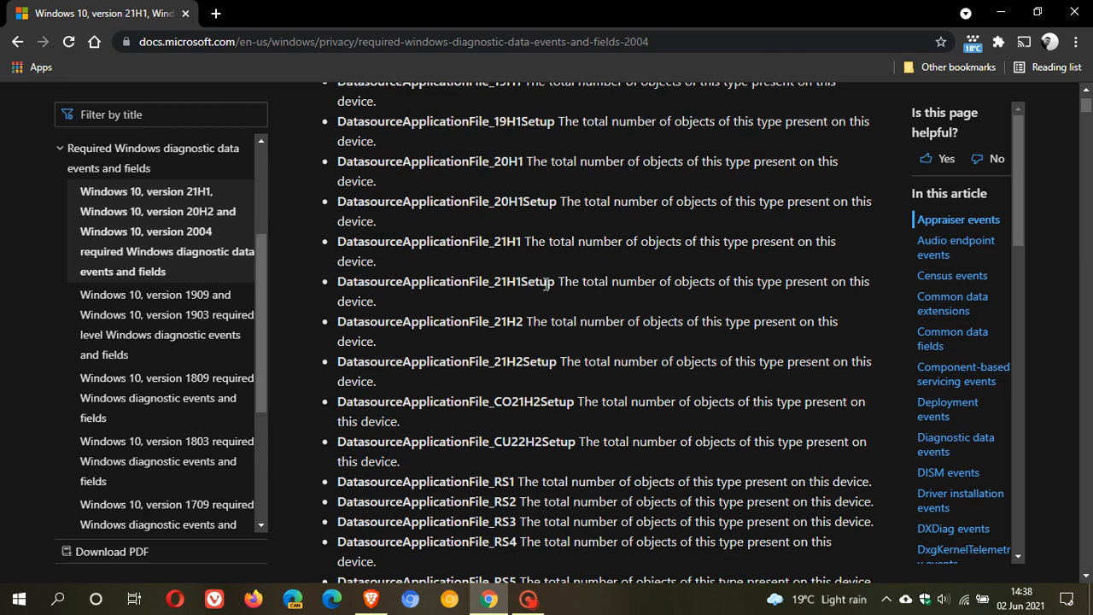
scroll("down", 3)
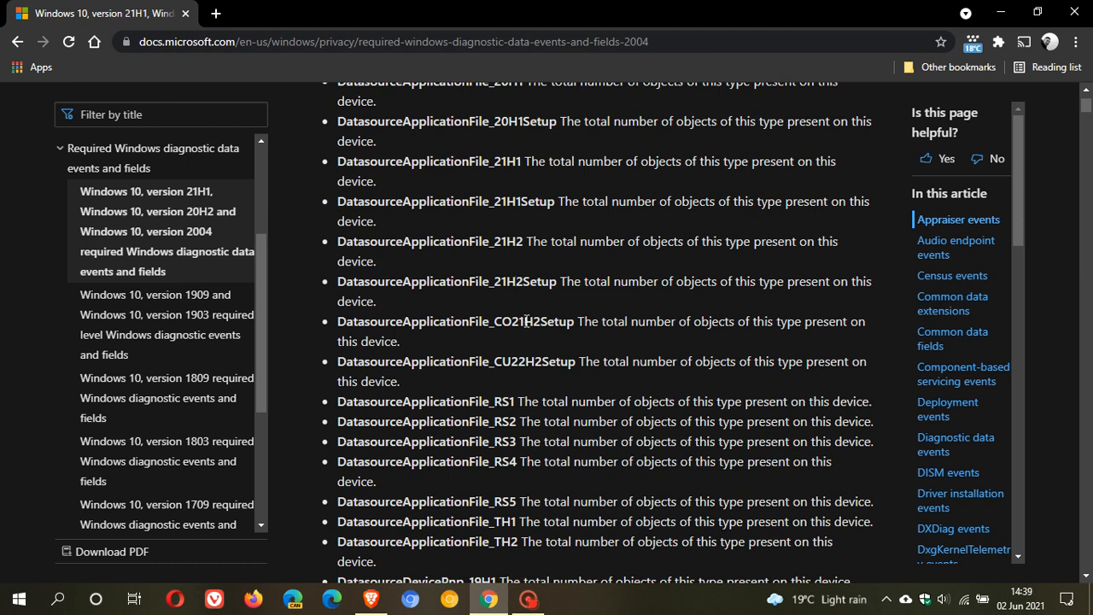
mouse_move(522, 289)
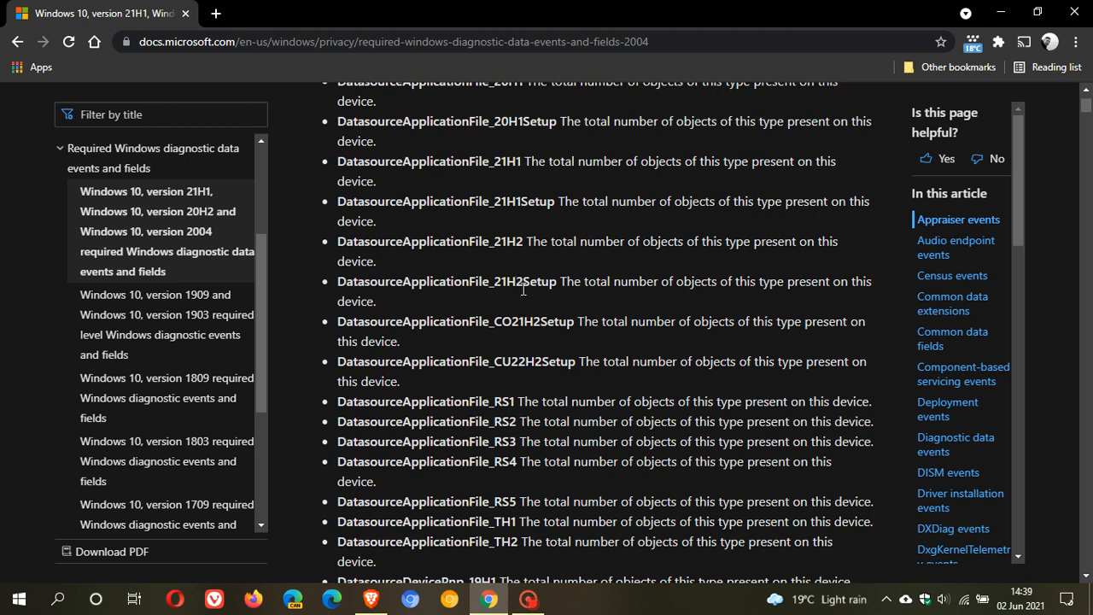
mouse_move(548, 276)
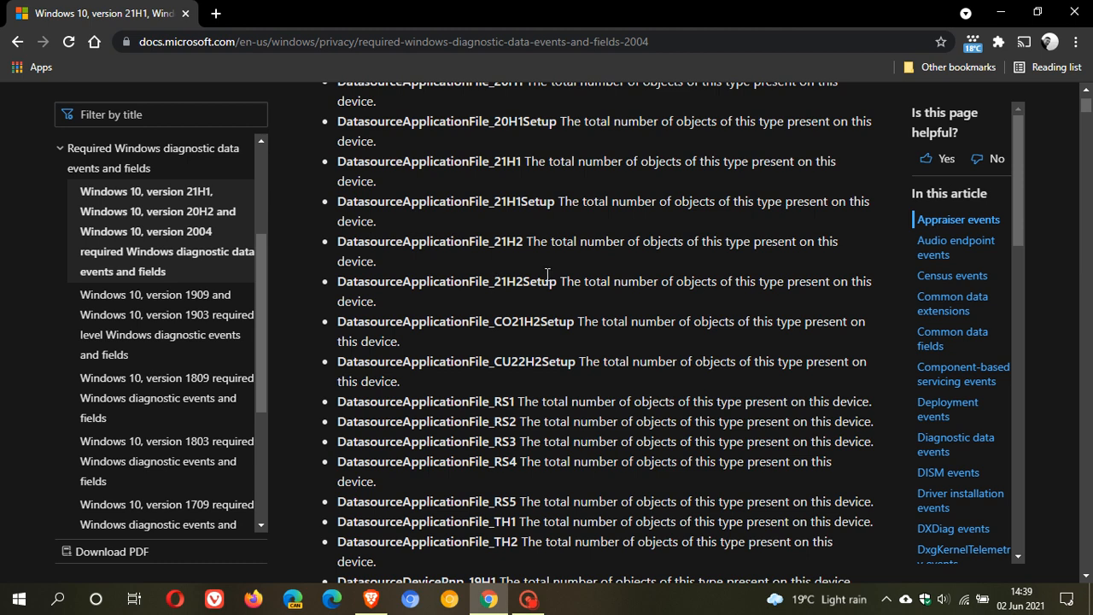
mouse_move(526, 288)
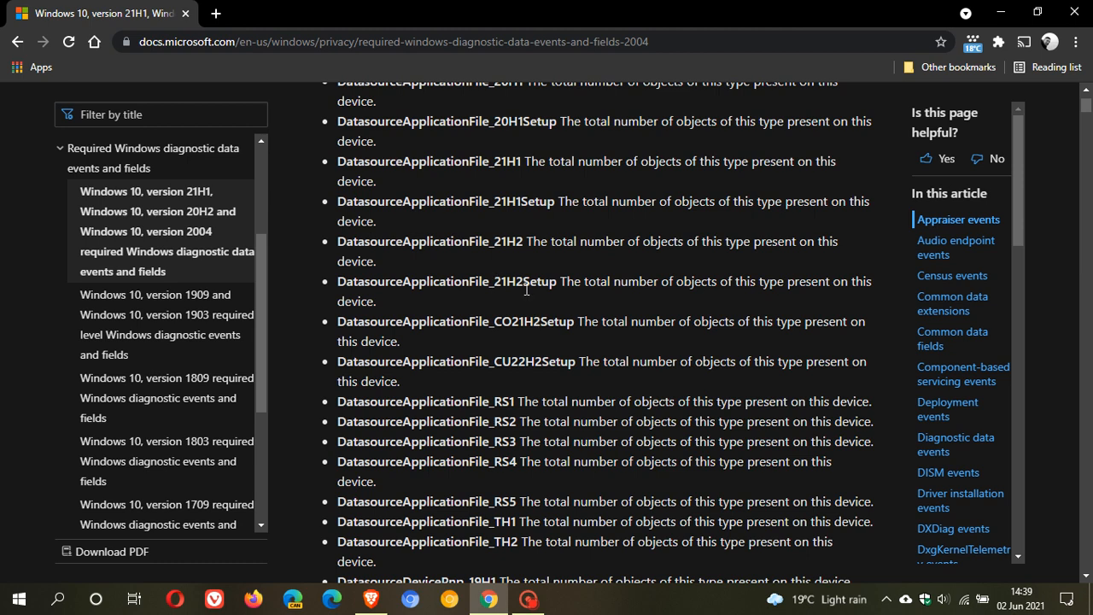
mouse_move(543, 287)
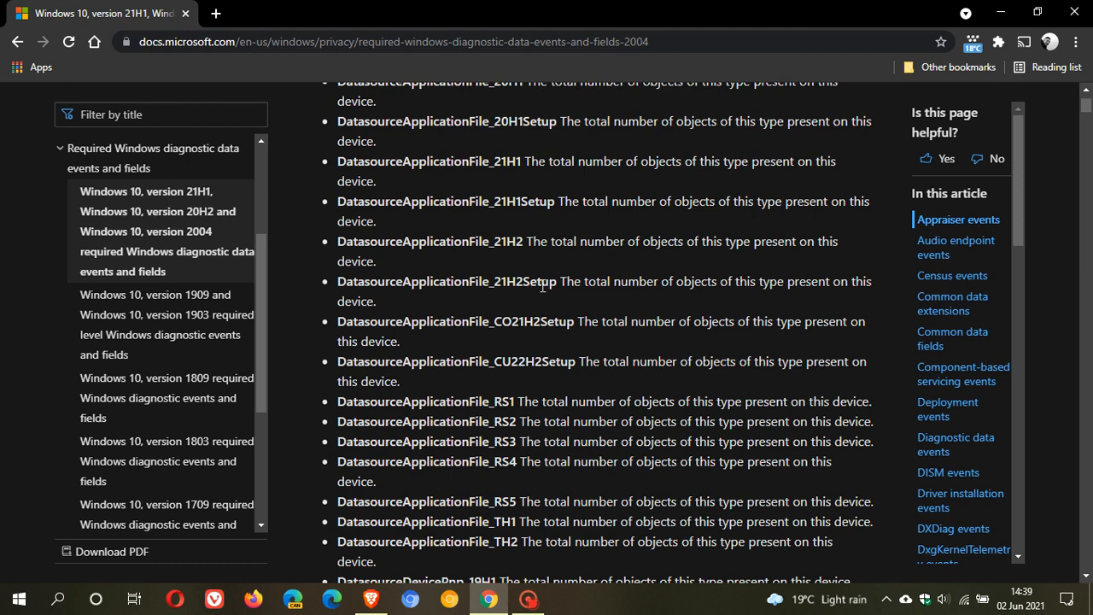
mouse_move(527, 327)
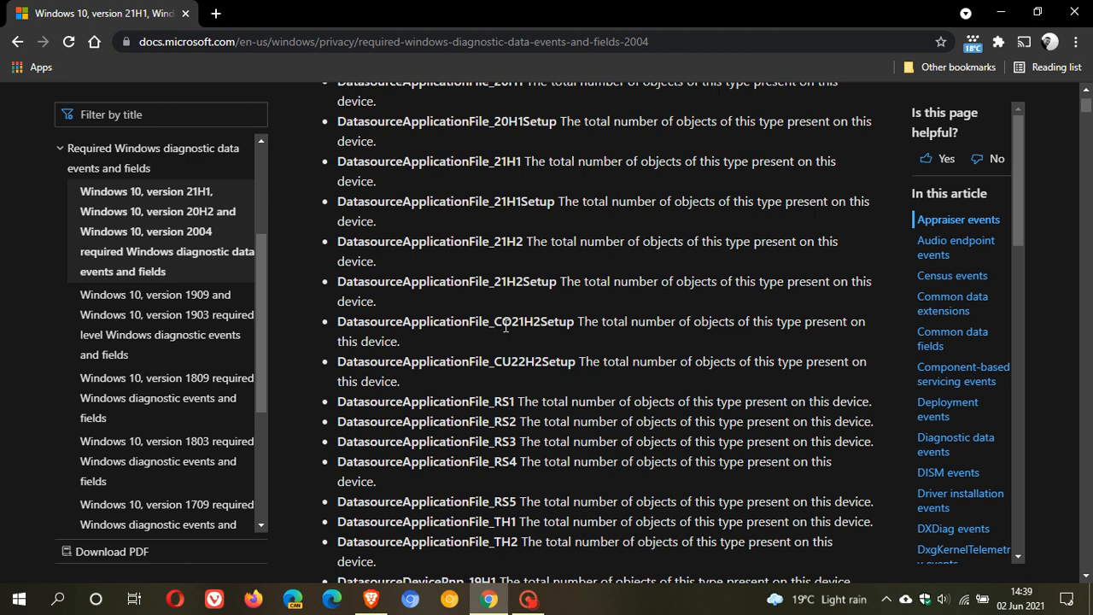
mouse_move(510, 298)
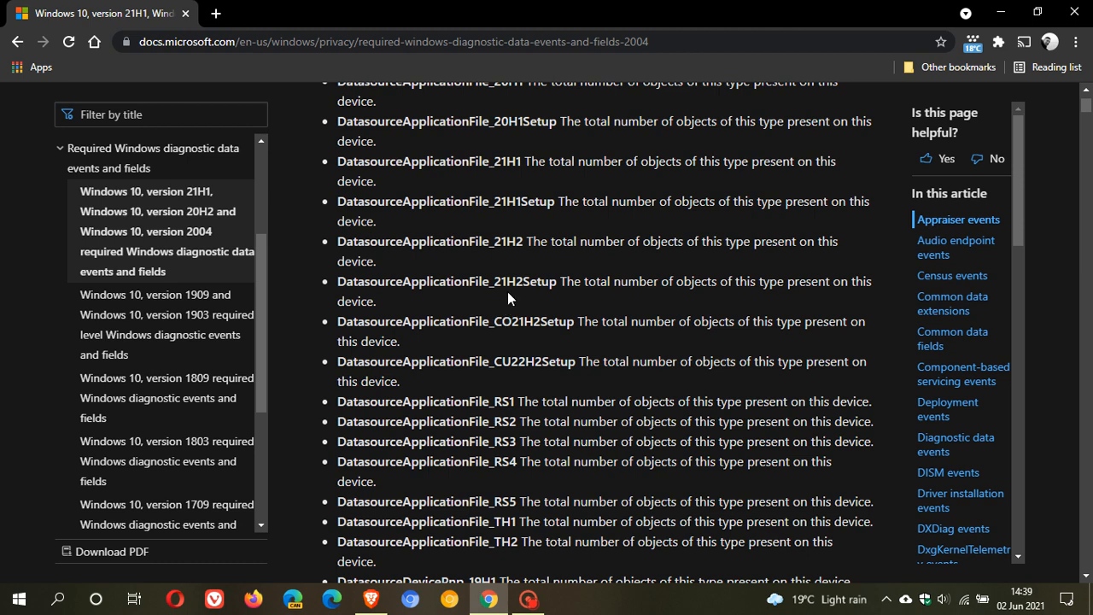
mouse_move(504, 297)
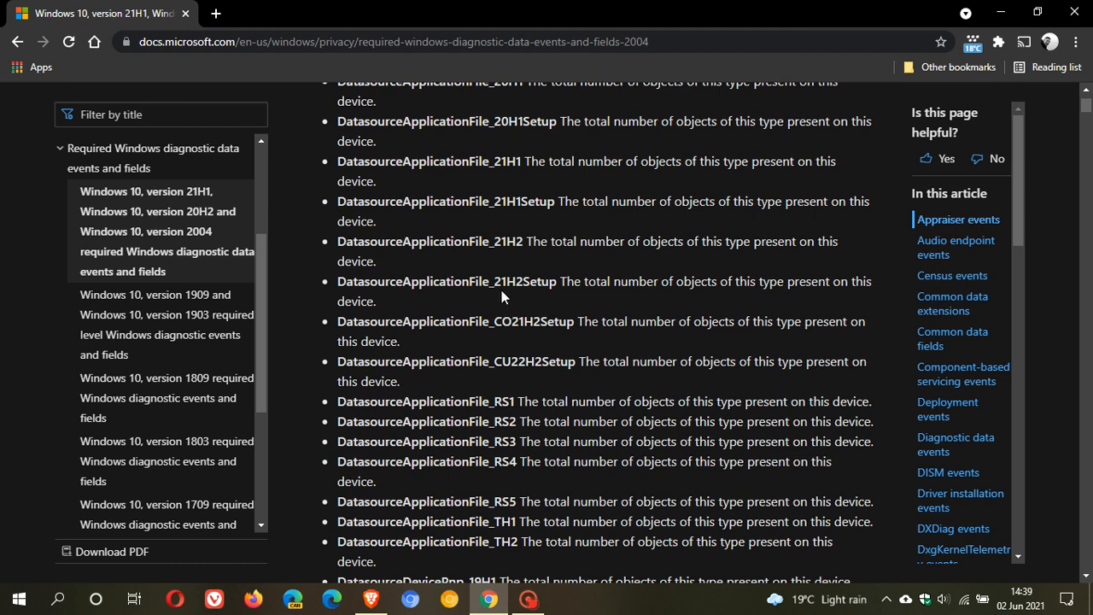
mouse_move(512, 327)
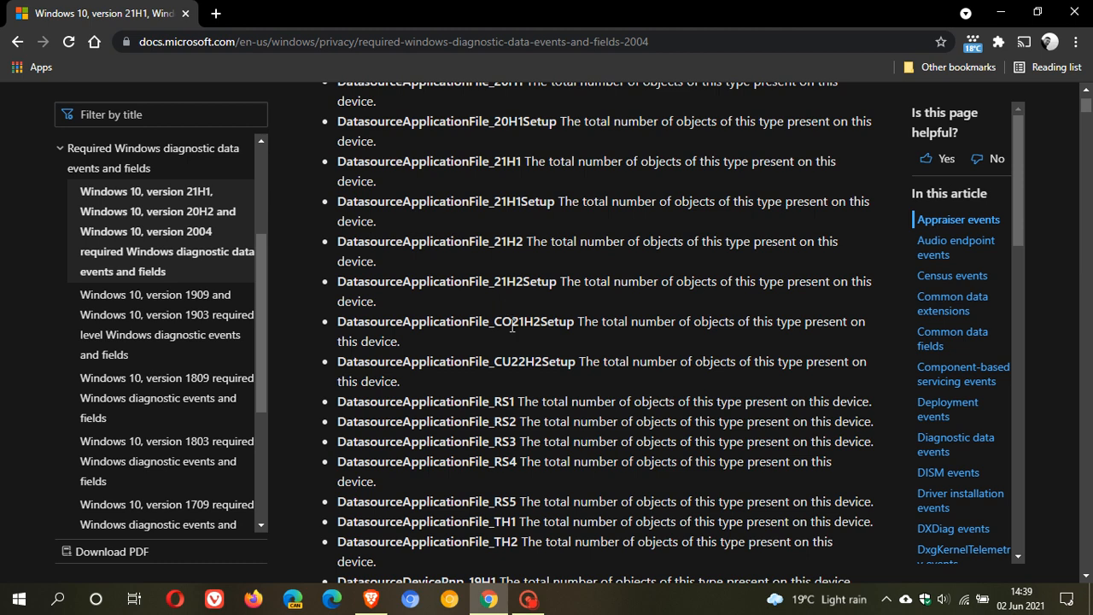
mouse_move(511, 320)
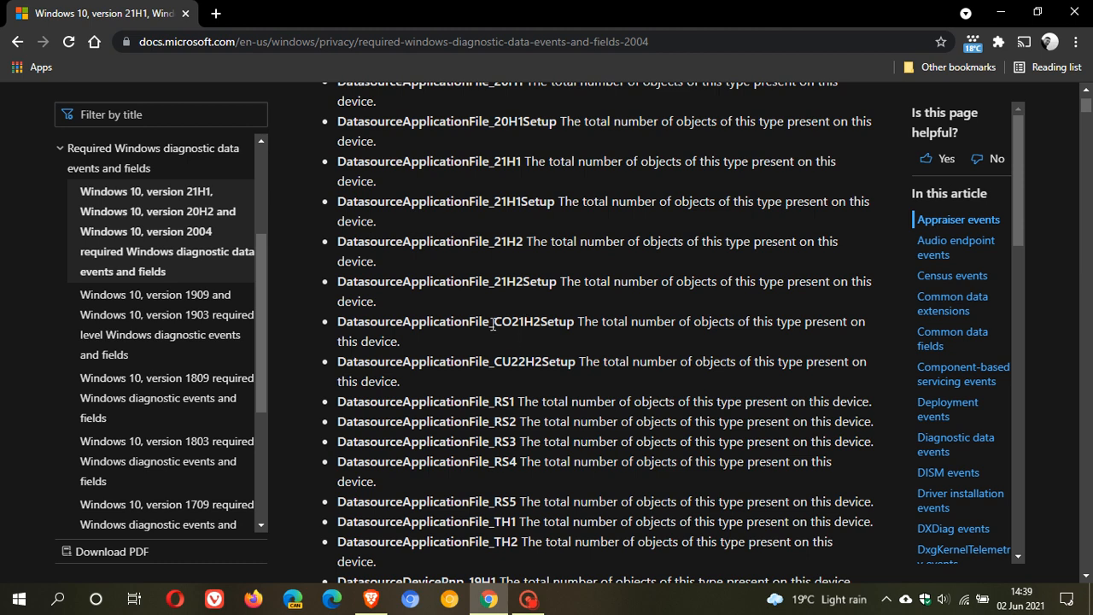
scroll("down", 3)
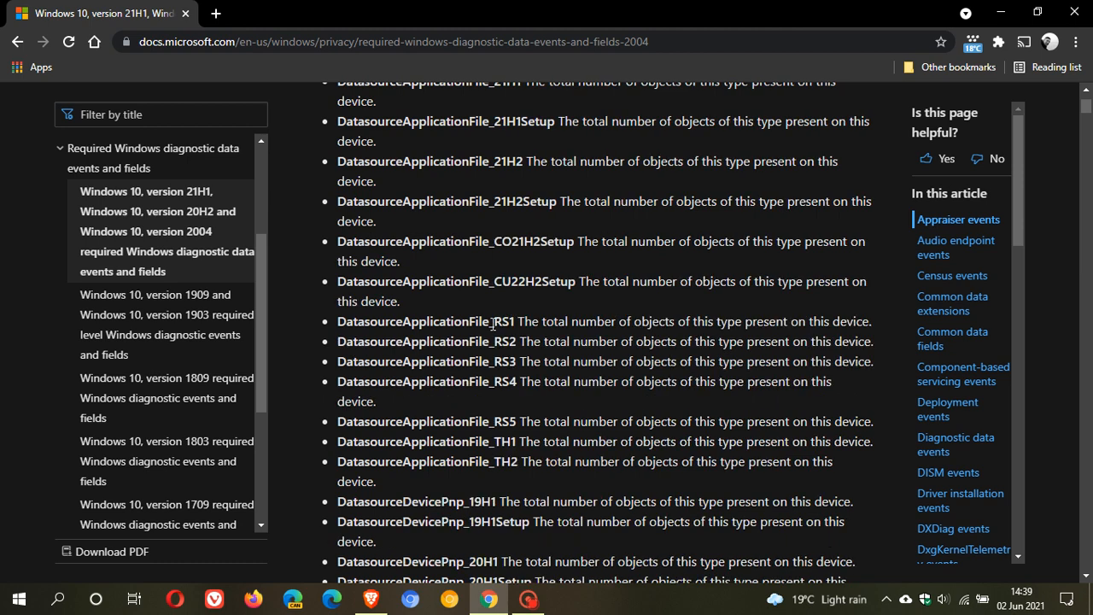
mouse_move(516, 297)
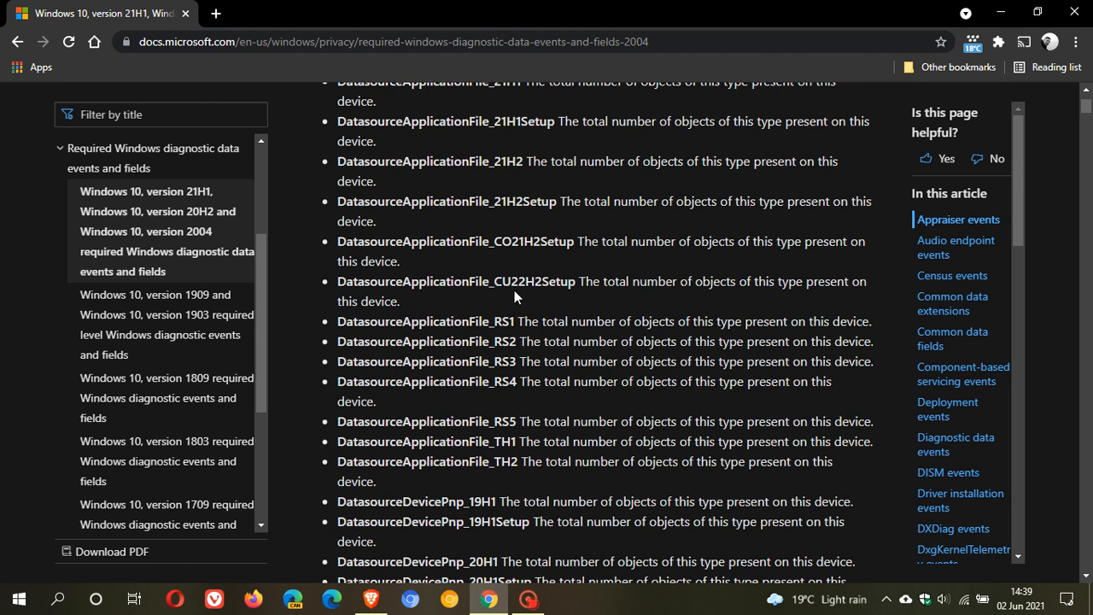
mouse_move(527, 265)
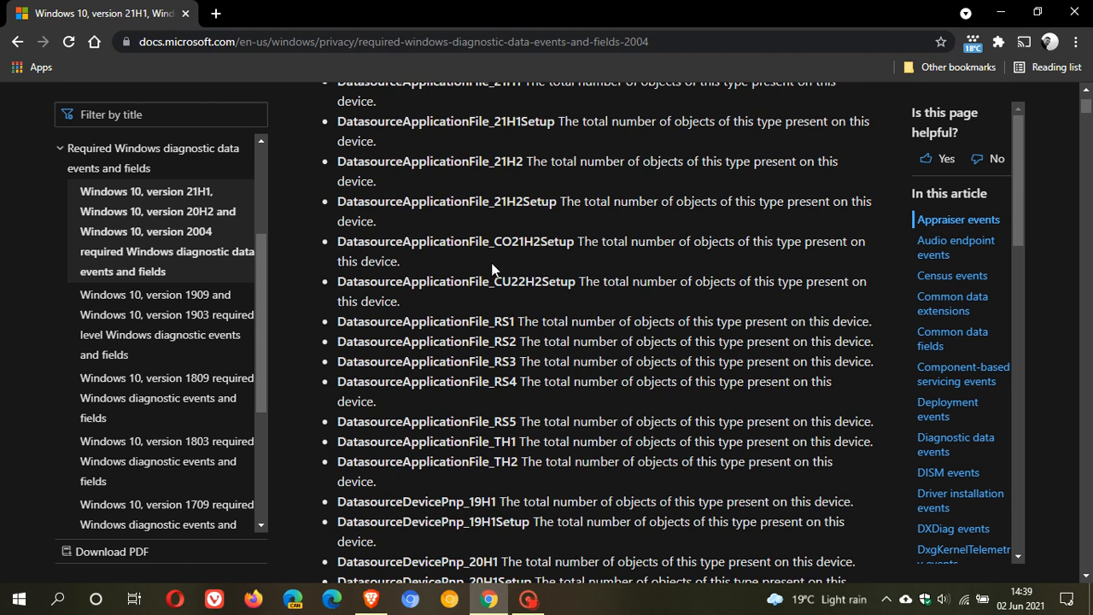
mouse_move(510, 269)
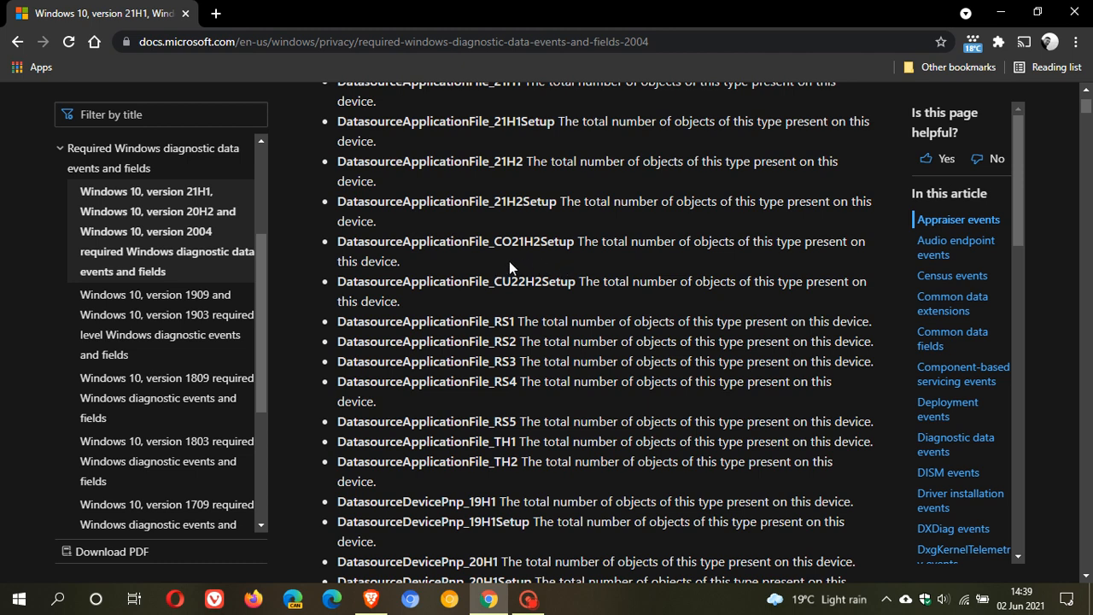
mouse_move(497, 268)
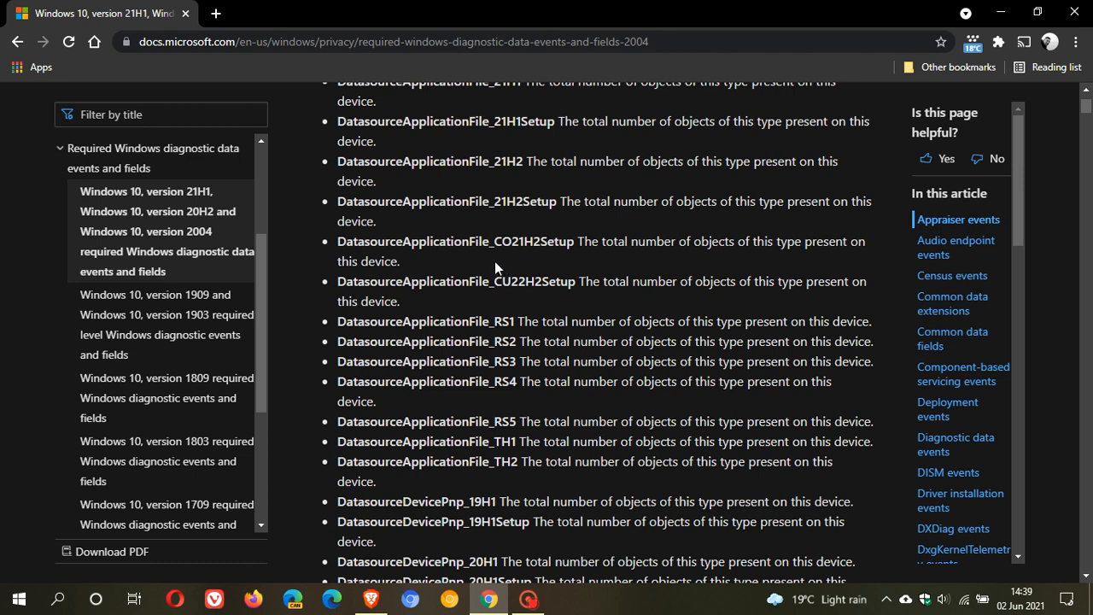
mouse_move(500, 263)
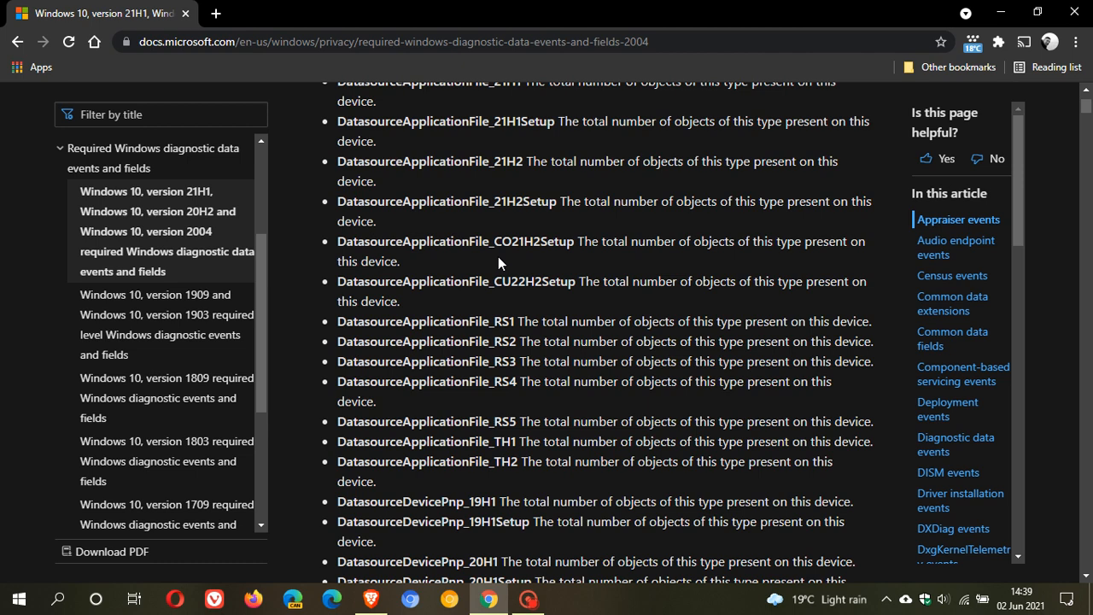
mouse_move(509, 263)
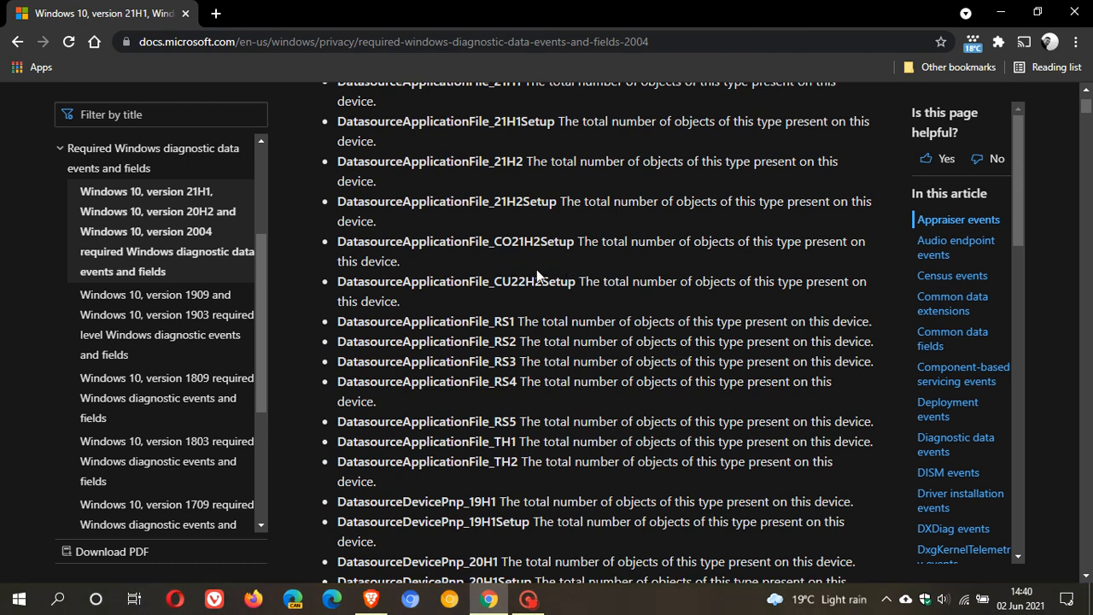
mouse_move(542, 269)
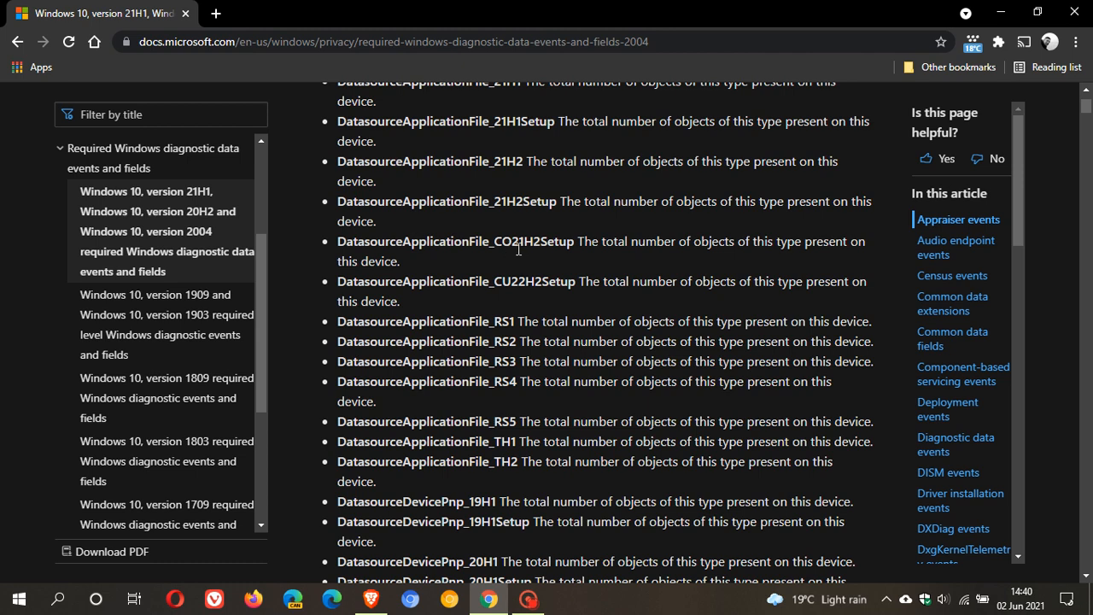
mouse_move(499, 250)
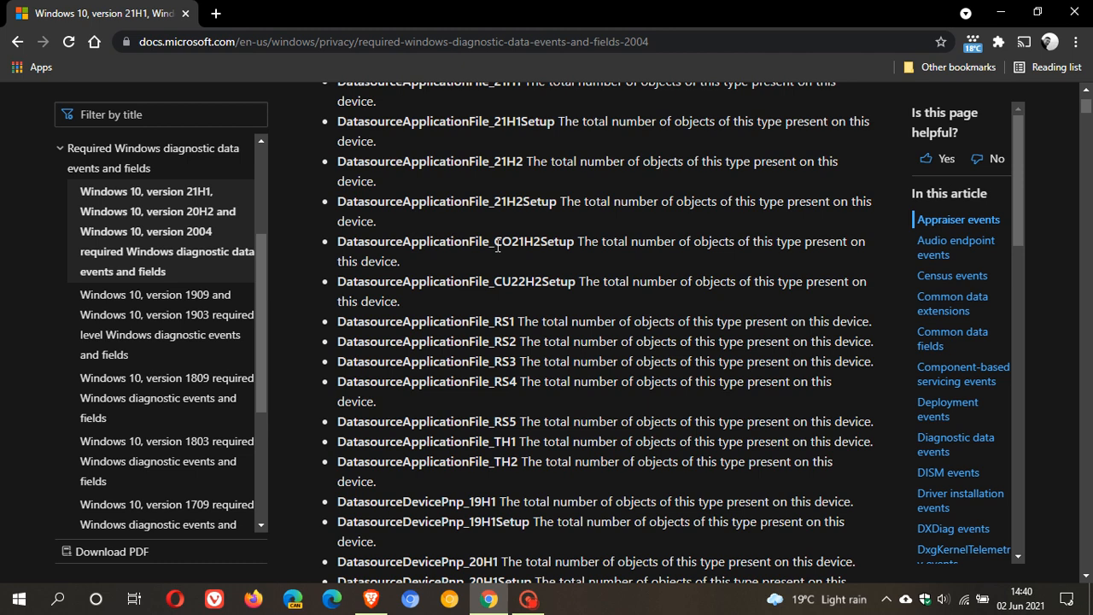
mouse_move(509, 246)
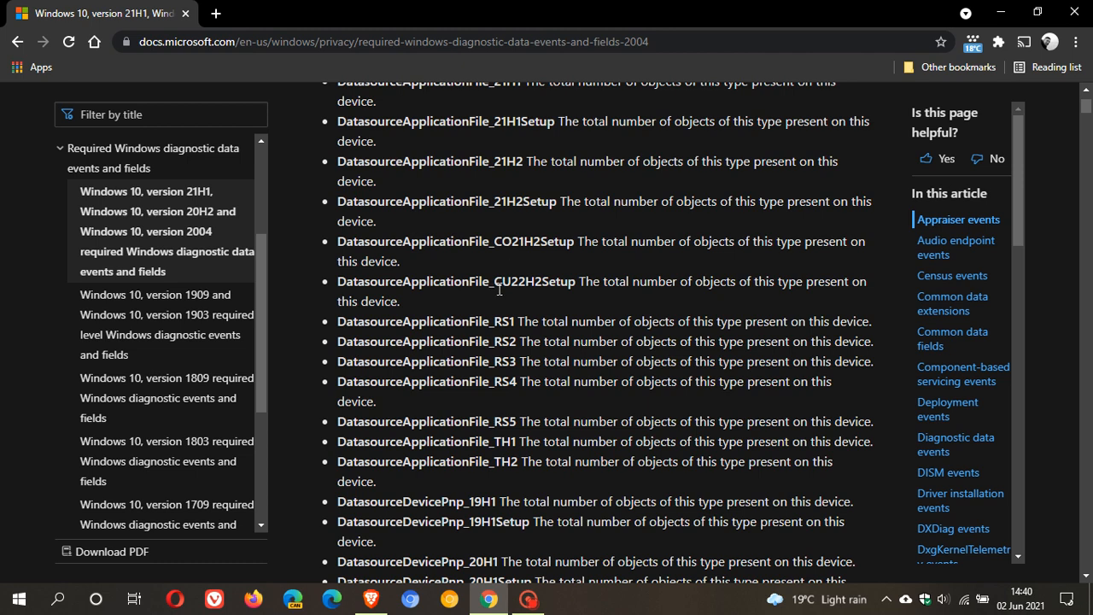
mouse_move(511, 296)
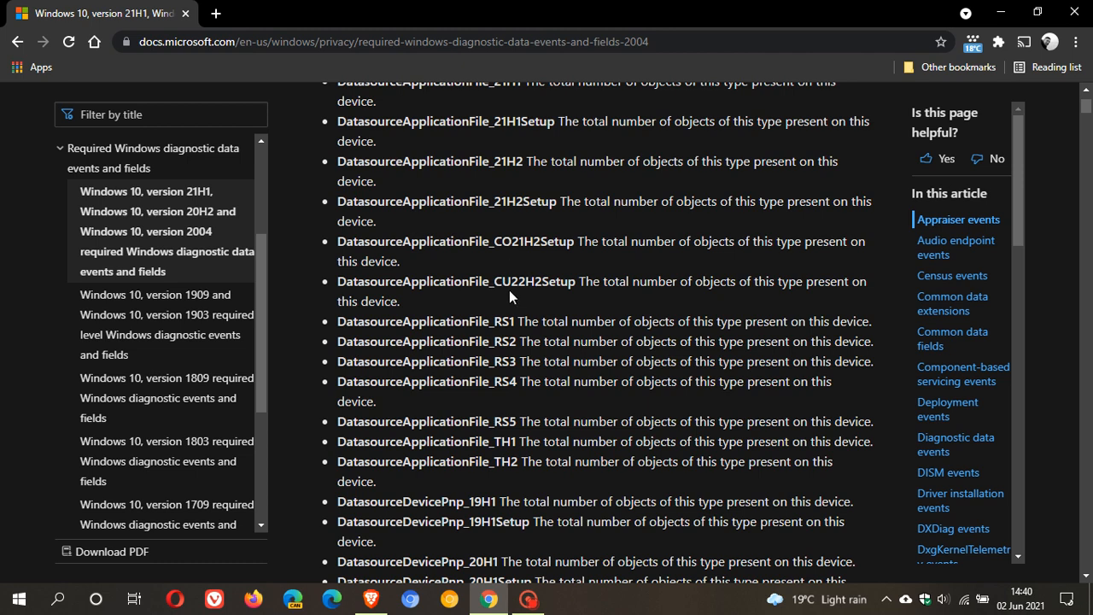
mouse_move(511, 287)
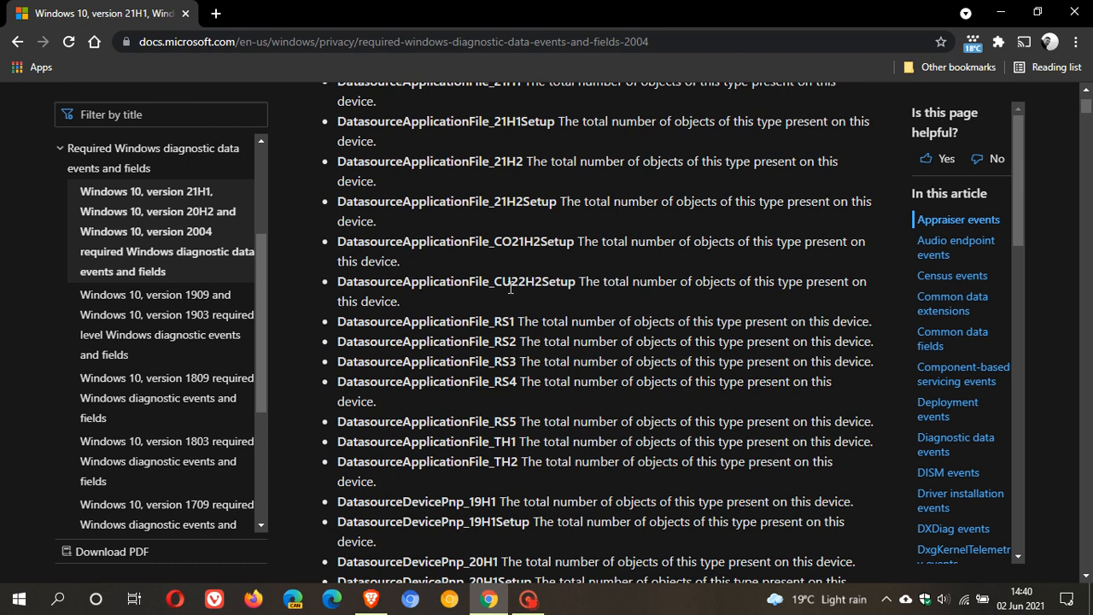
mouse_move(564, 284)
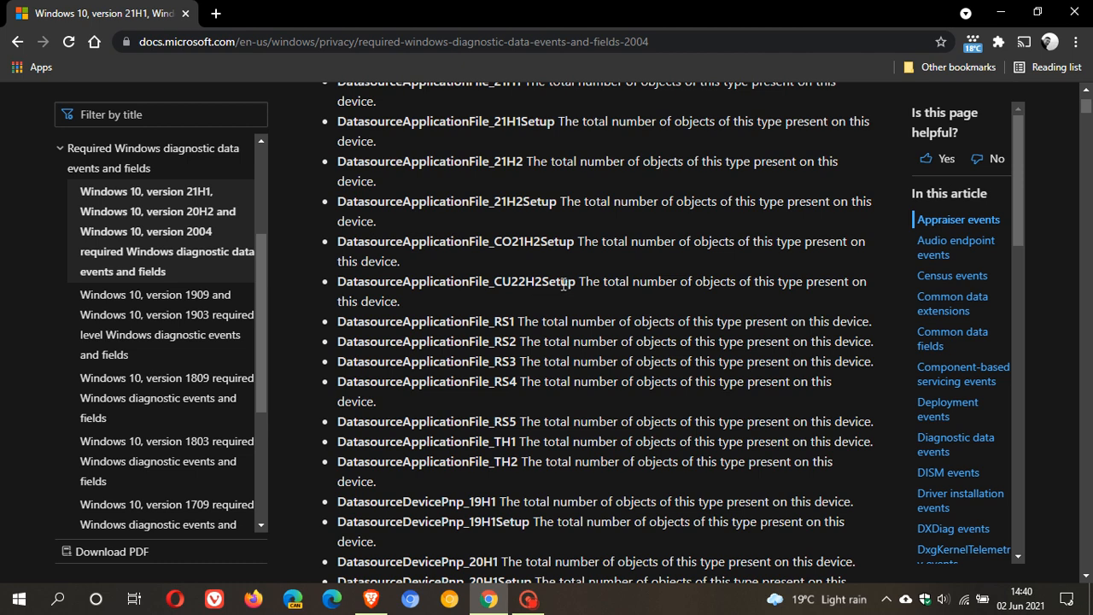
mouse_move(542, 282)
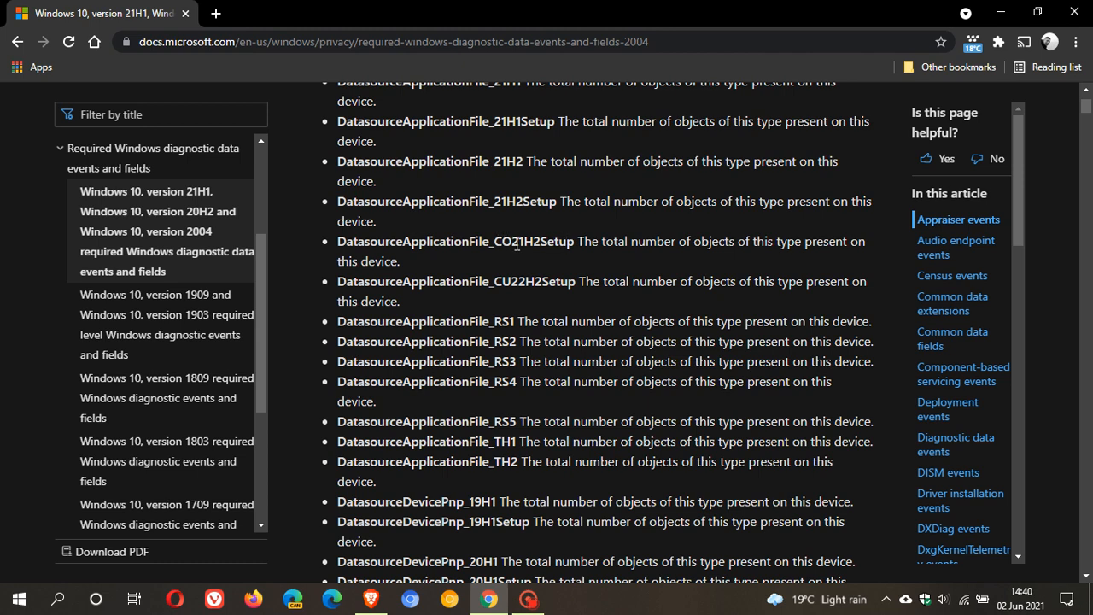
mouse_move(516, 288)
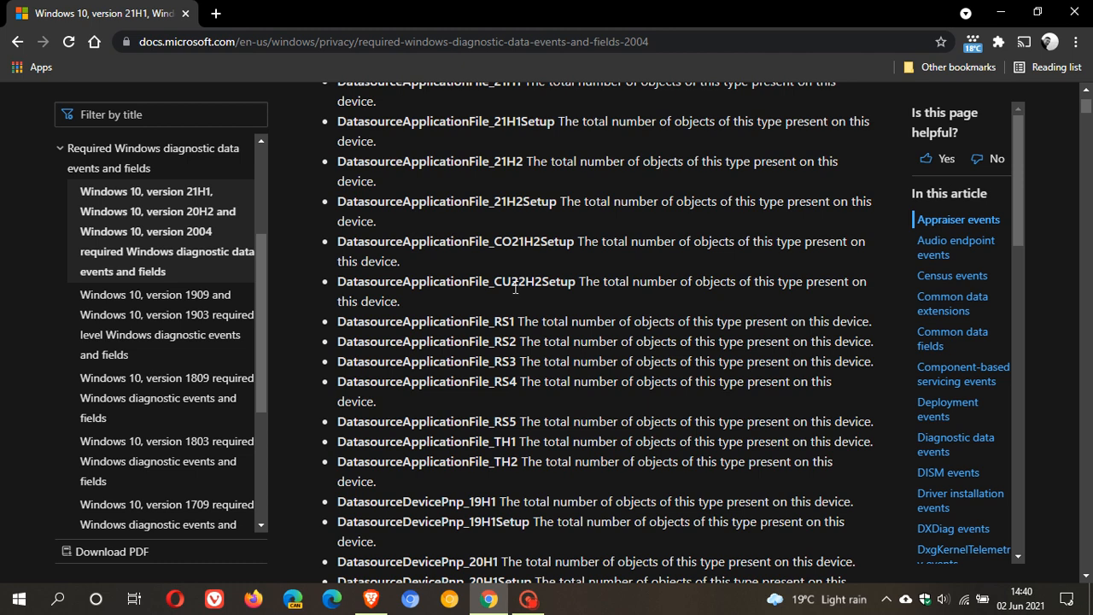
mouse_move(503, 287)
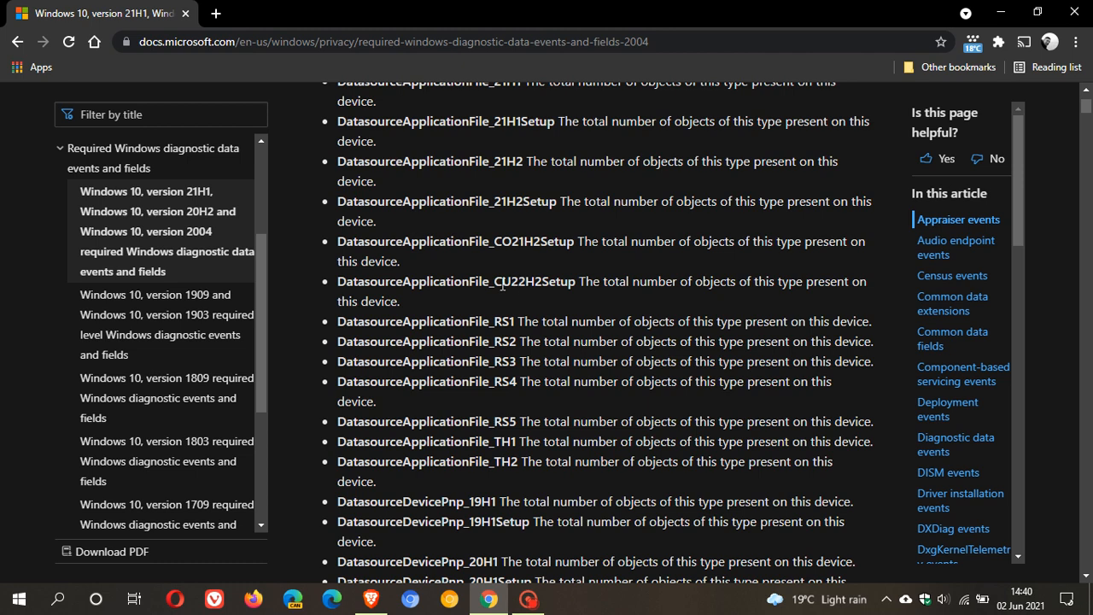
mouse_move(526, 286)
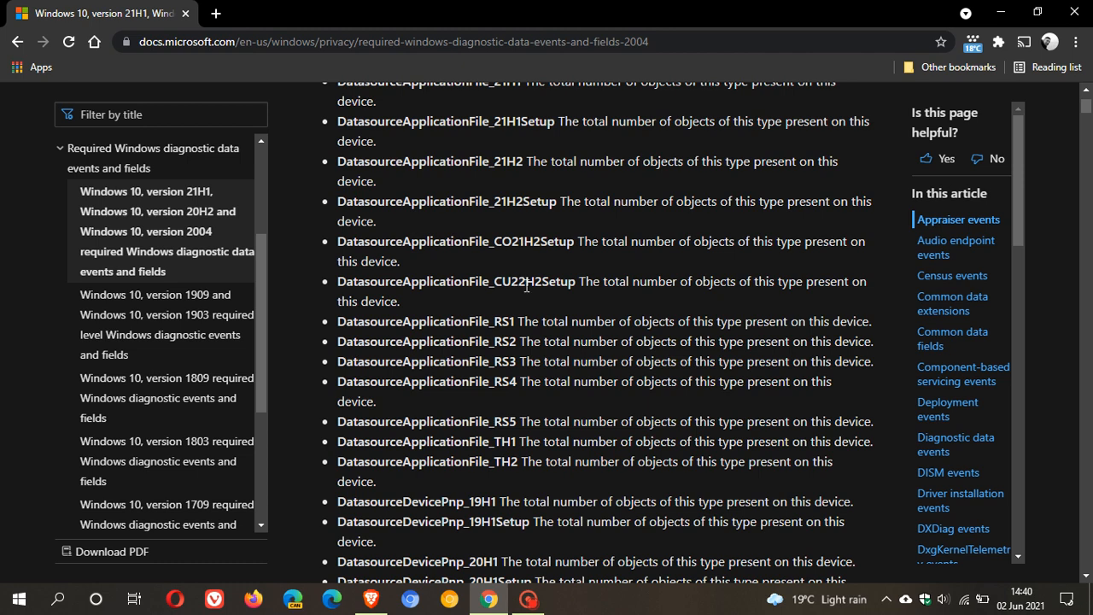
mouse_move(531, 282)
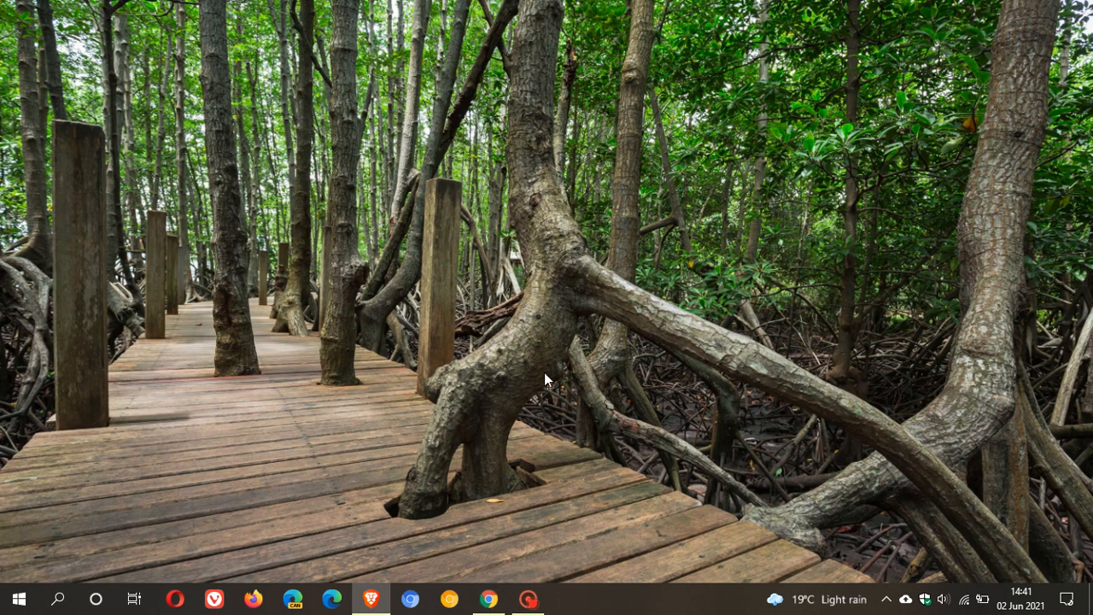
mouse_move(546, 391)
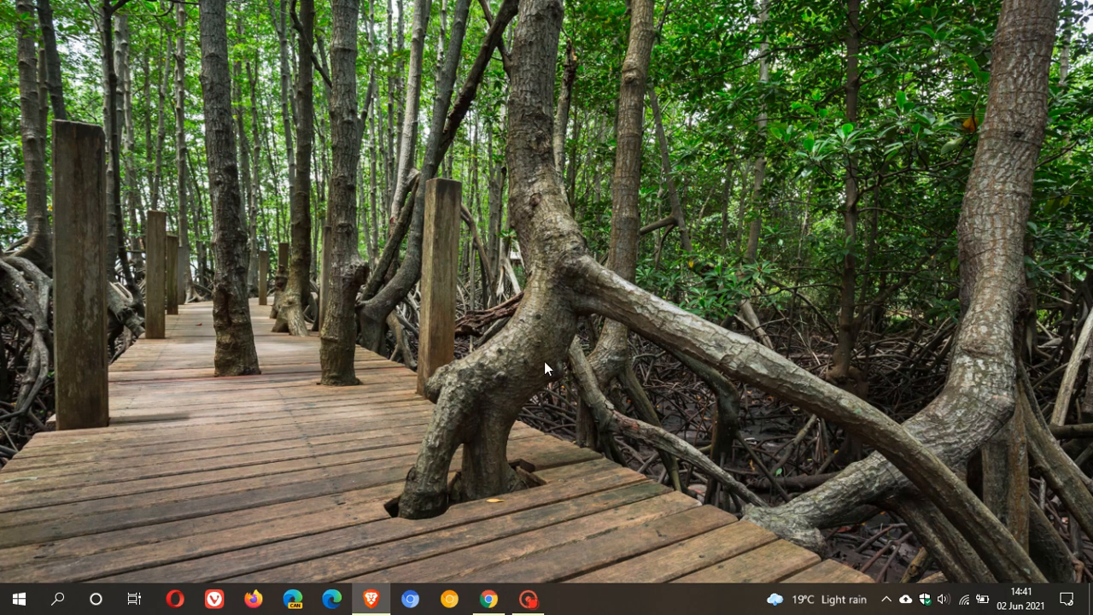